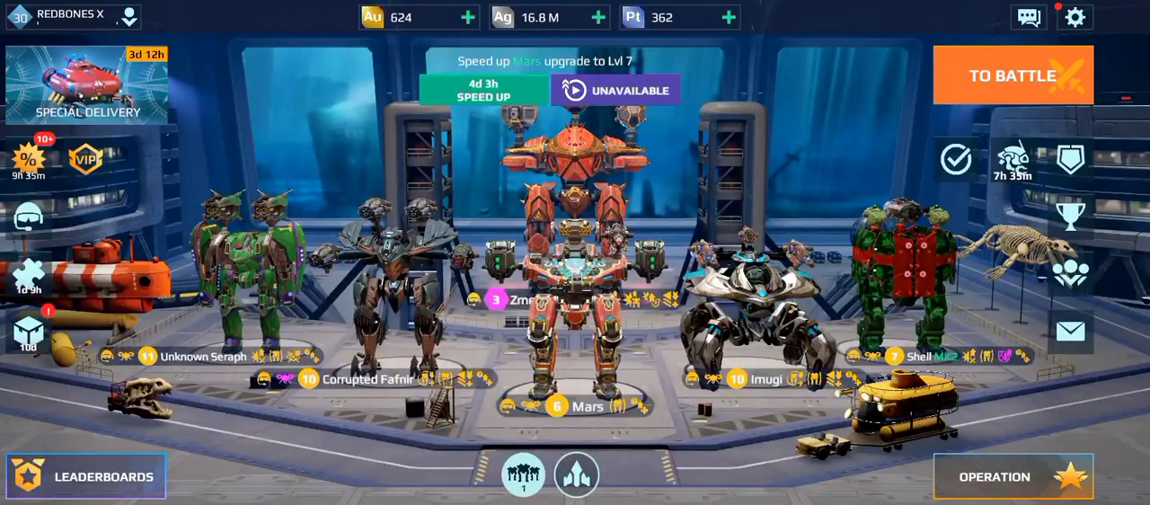
- Enter the Special Delivery event from the hangar and reach its mystery-cell grid
click(86, 82)
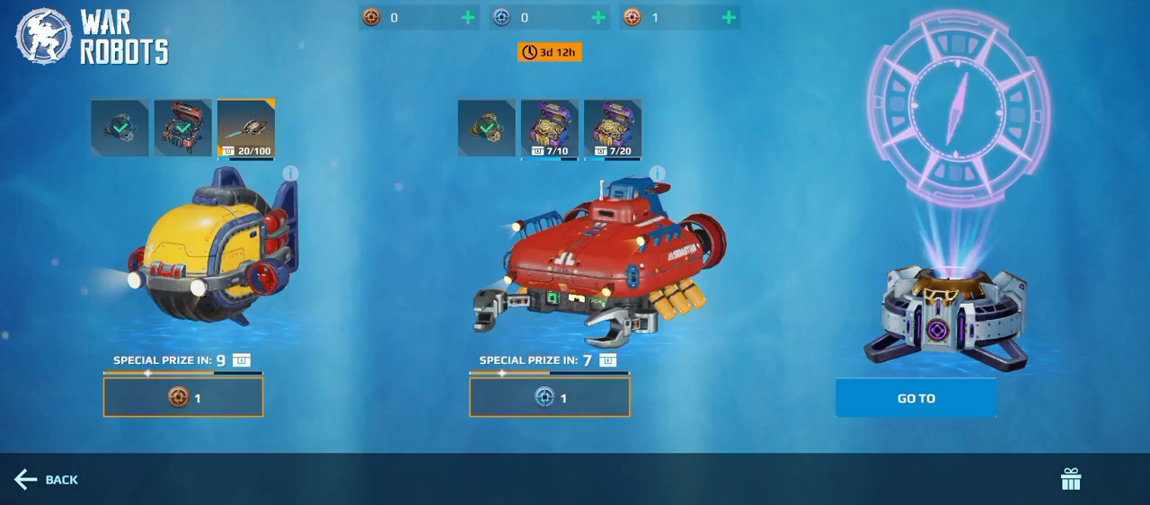
click(916, 396)
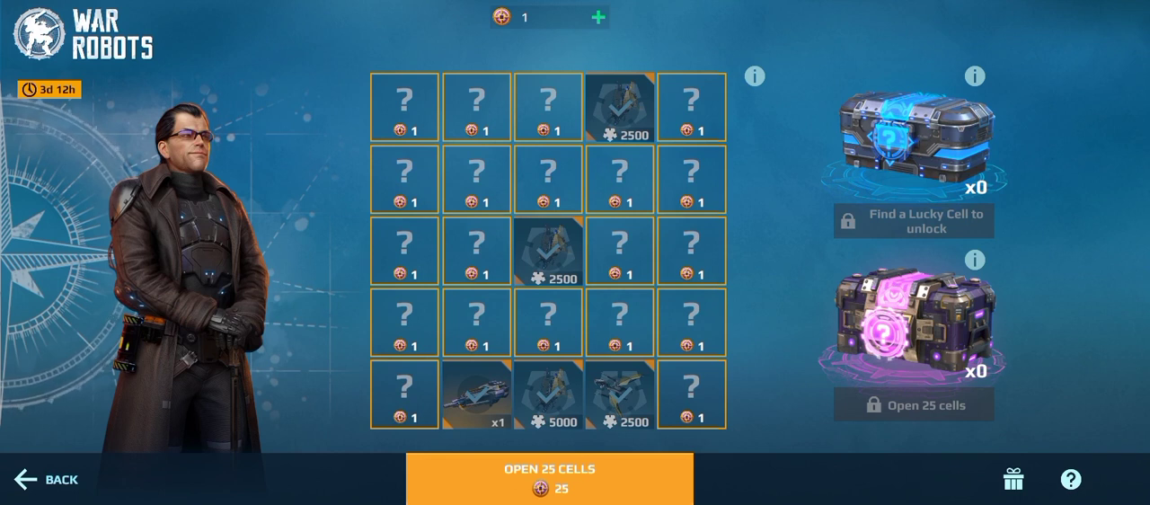
- Spend one token on a mystery cell for 5000 Frozen Scorn Components, unlocking the Rare Chest
click(549, 478)
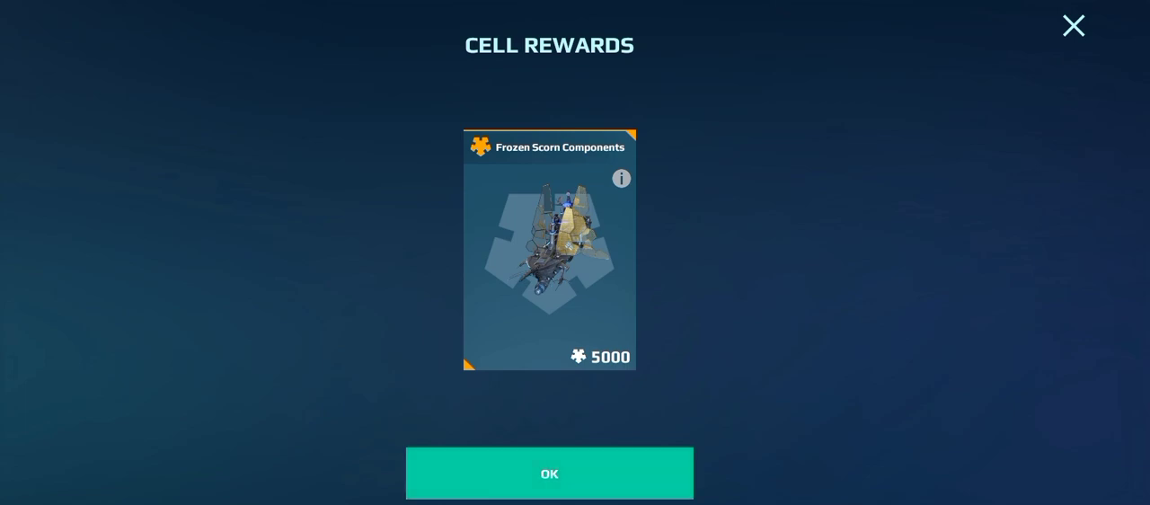
click(550, 473)
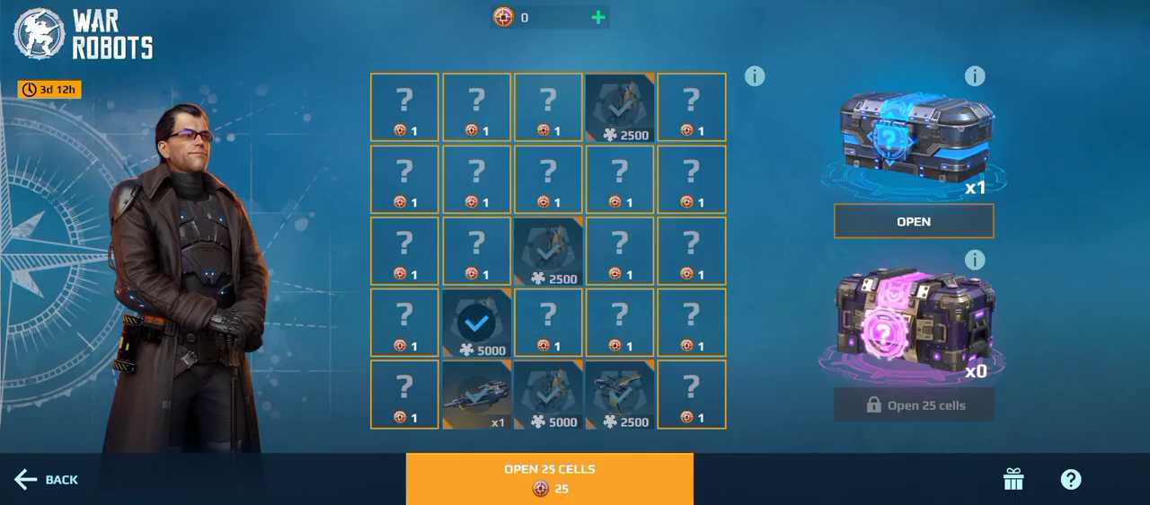
click(912, 219)
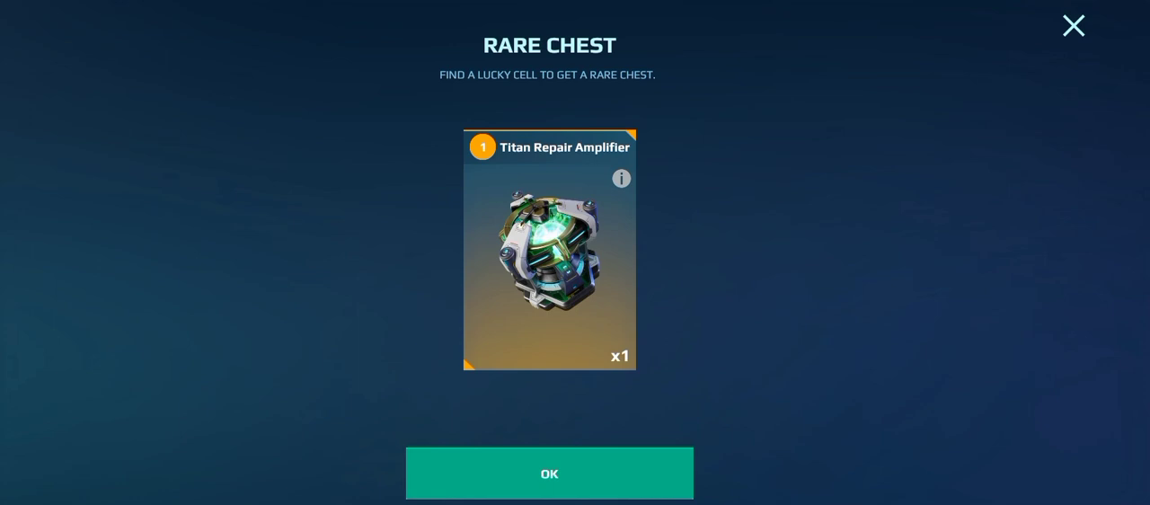
- Collect the Titan Repair Amplifier from the Rare Chest and return to the grid
click(550, 473)
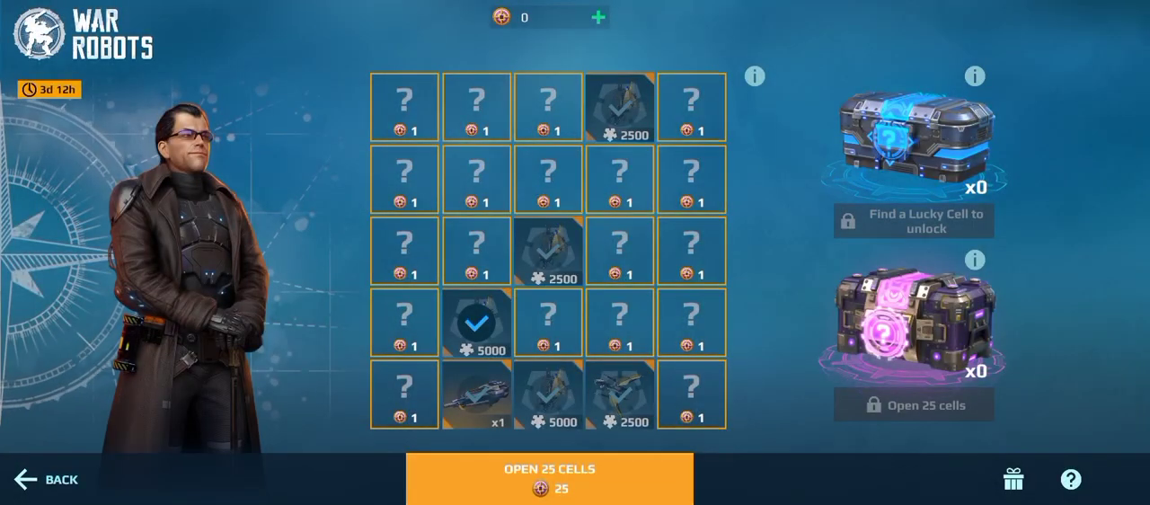